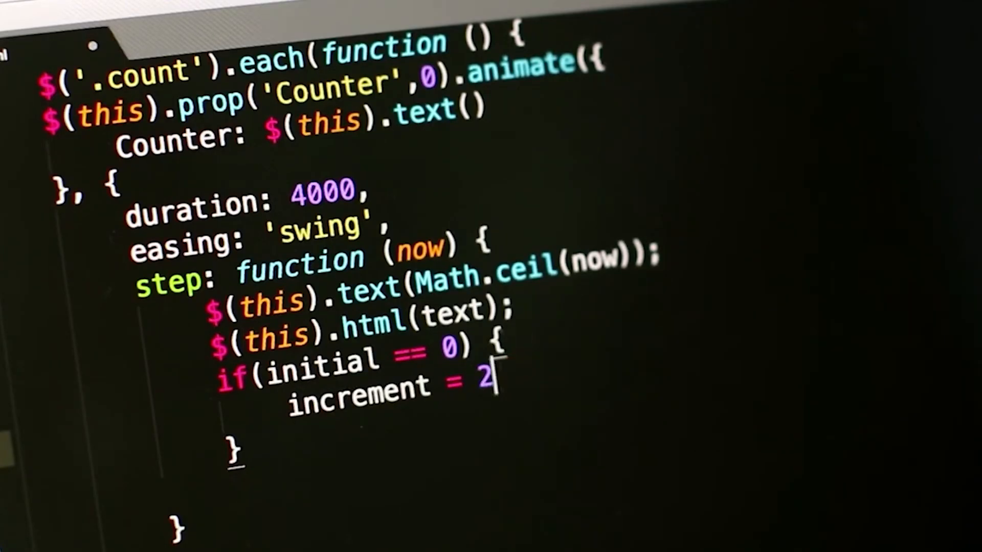
text(;)
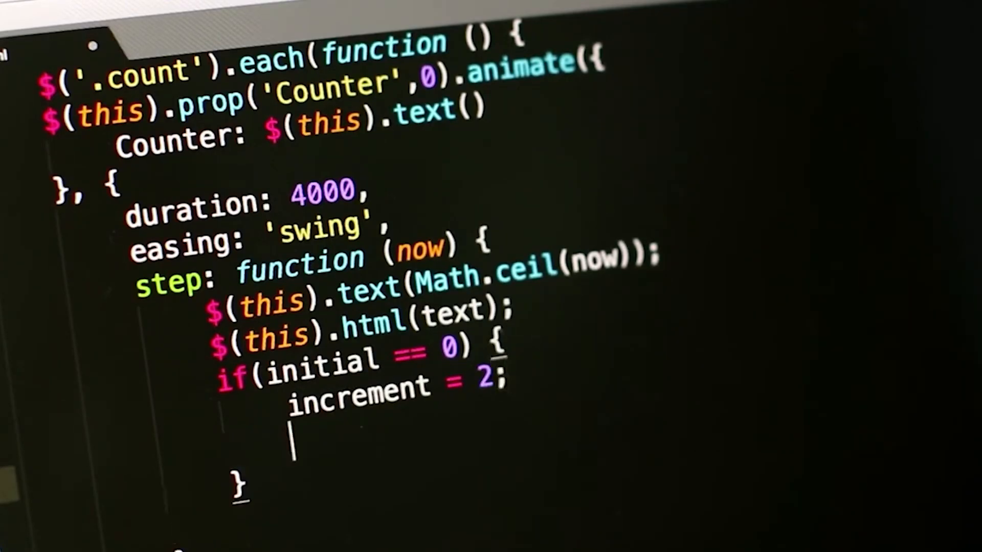